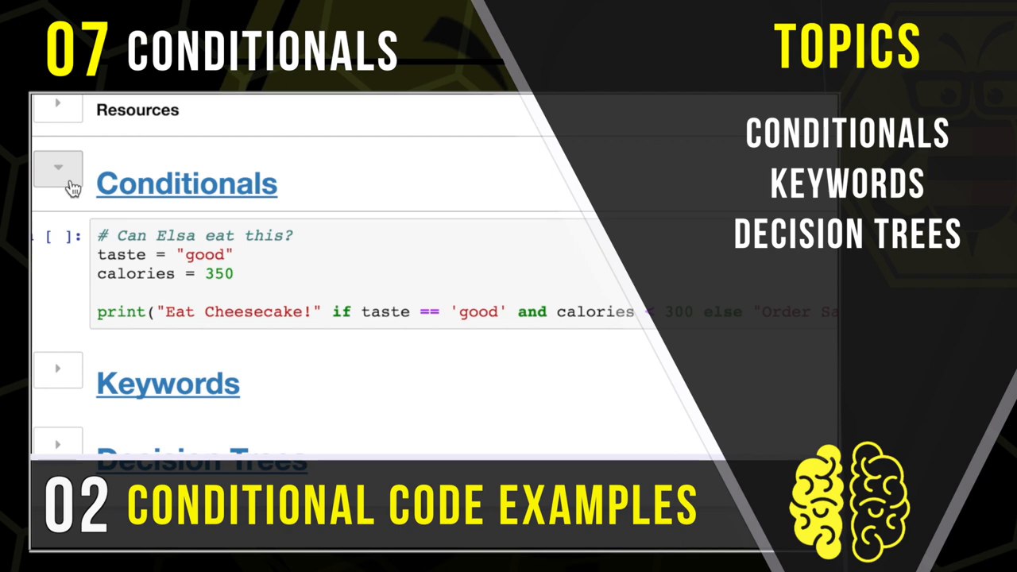
# Step: Expand Conditionals, select the cheesecake cell and highlight its calories variable
pyautogui.click(57, 167)
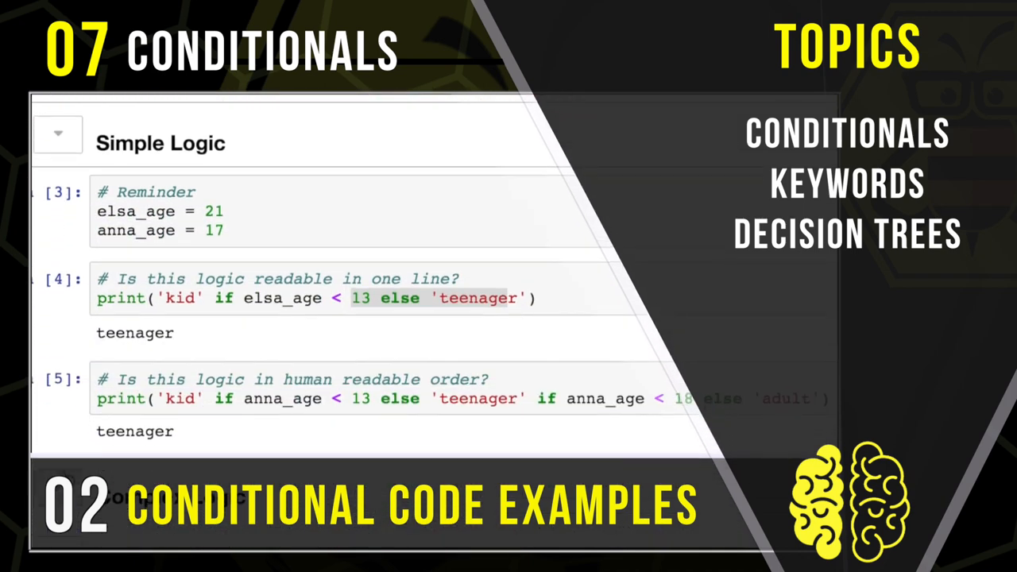
pyautogui.scroll(-3)
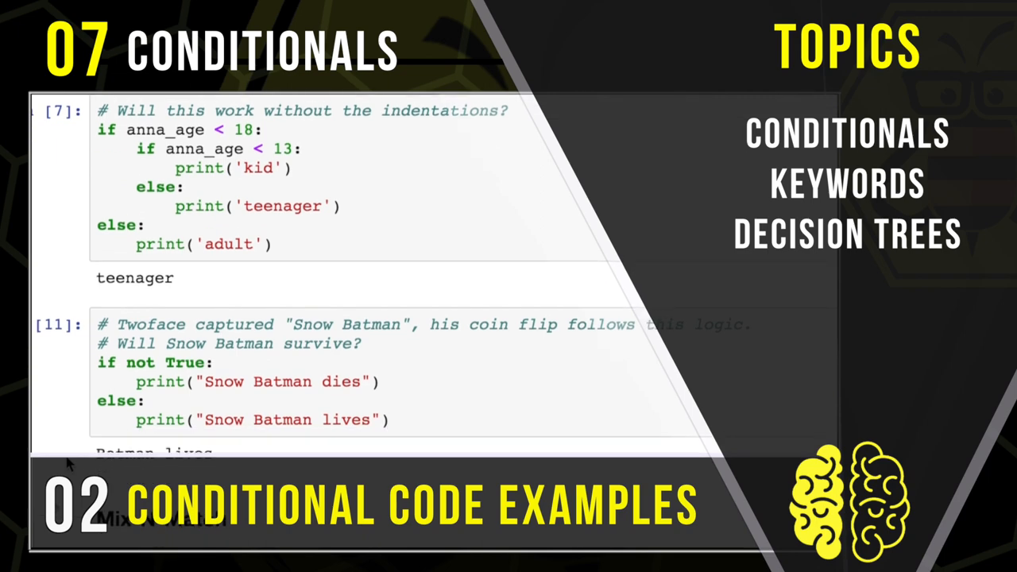
pyautogui.scroll(-3)
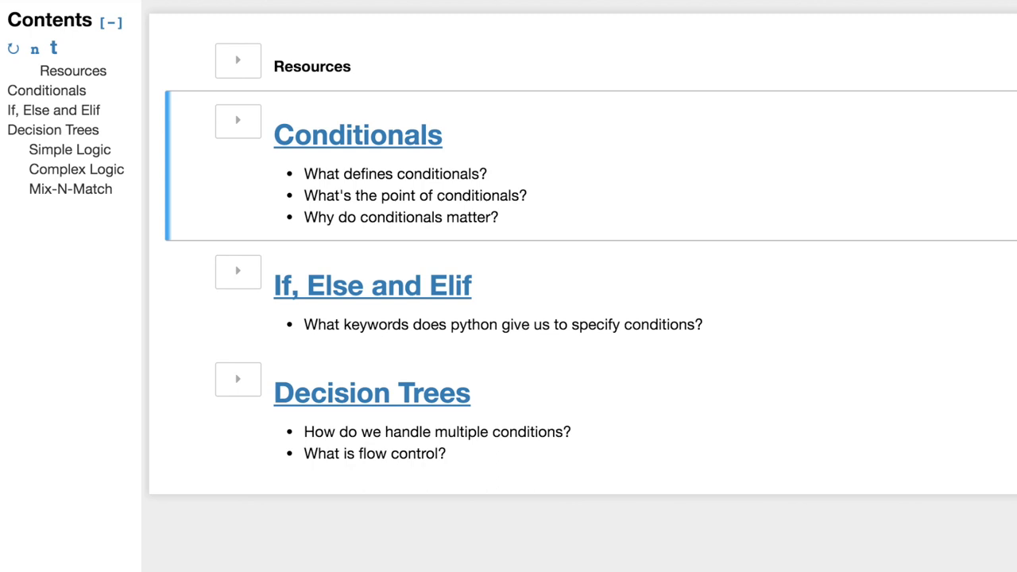
pyautogui.click(237, 120)
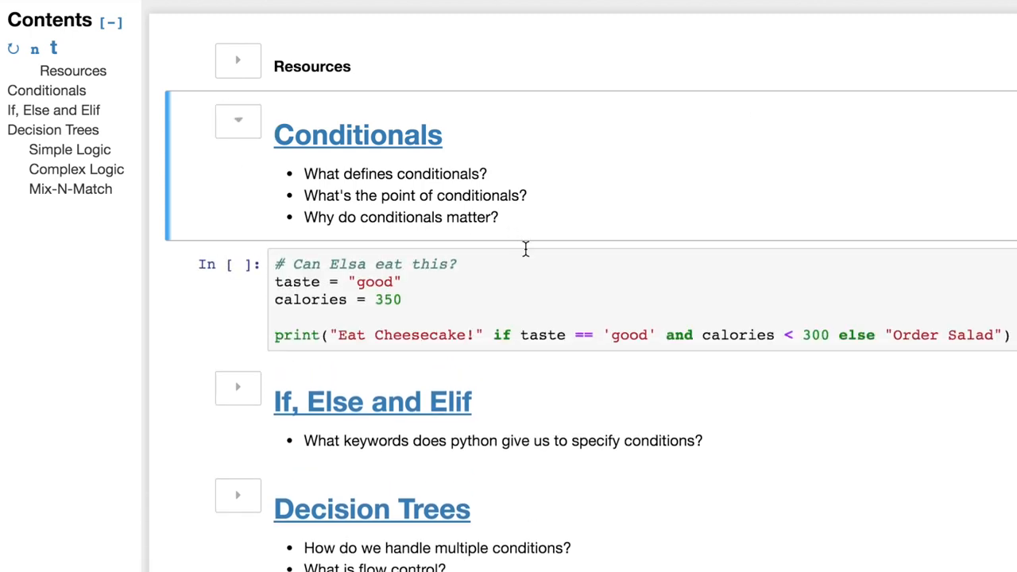
pyautogui.scroll(-3)
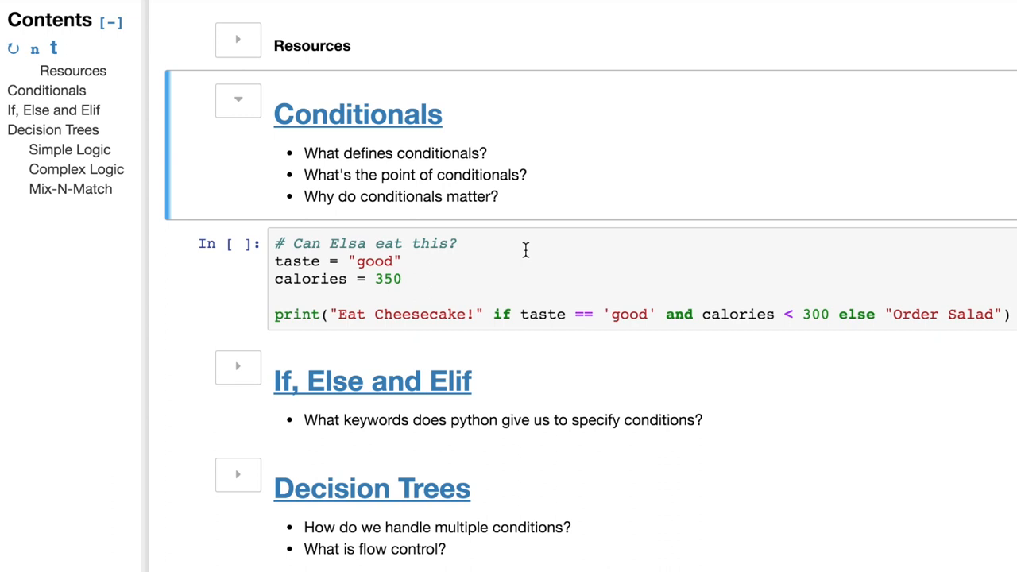
pyautogui.click(397, 261)
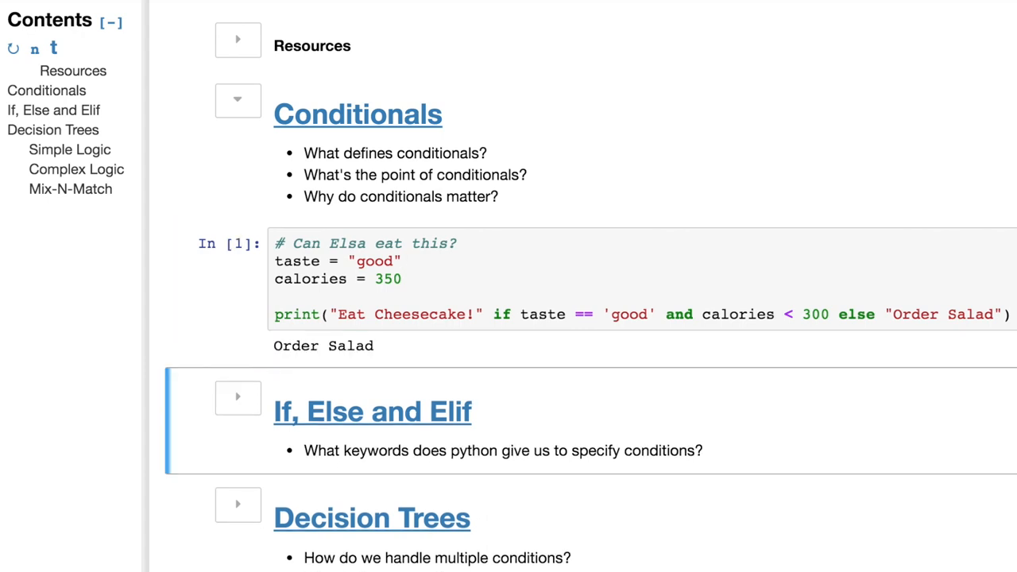
pyautogui.doubleClick(737, 313)
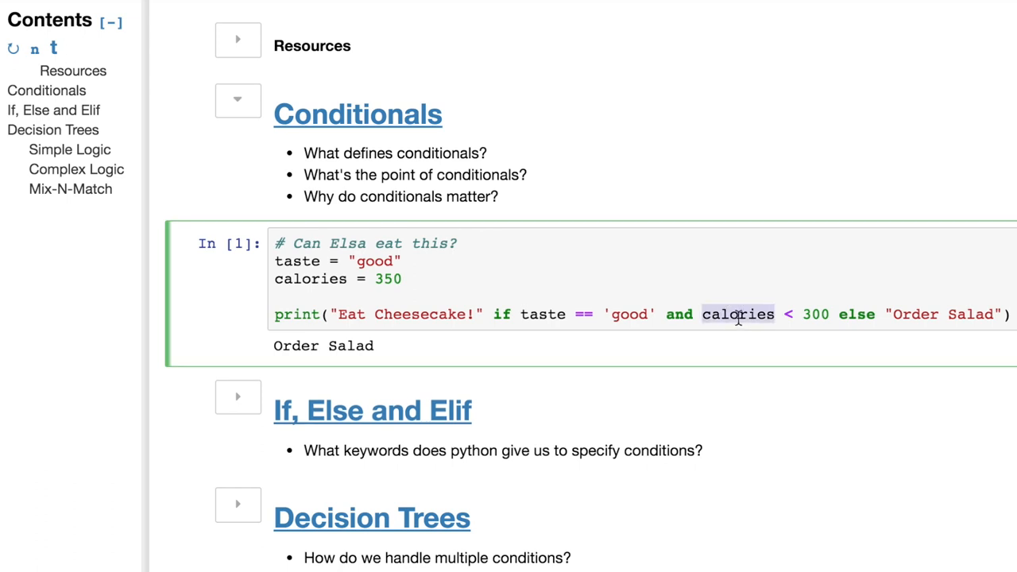
pyautogui.moveTo(800, 315)
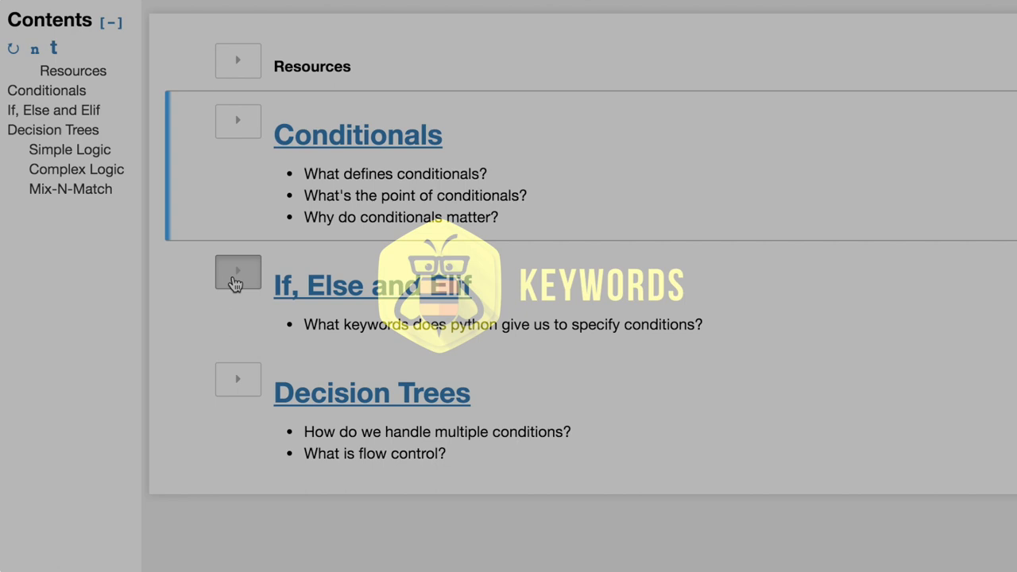
# Step: Expand If, Else and Elif, run the if-only calories example, then scroll through the rest
pyautogui.click(237, 273)
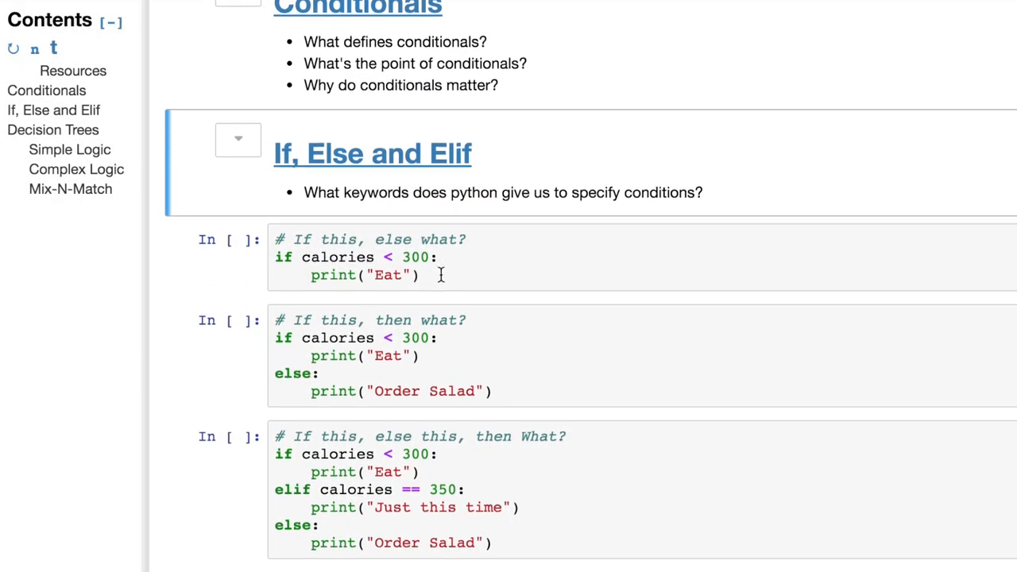
pyautogui.scroll(-3)
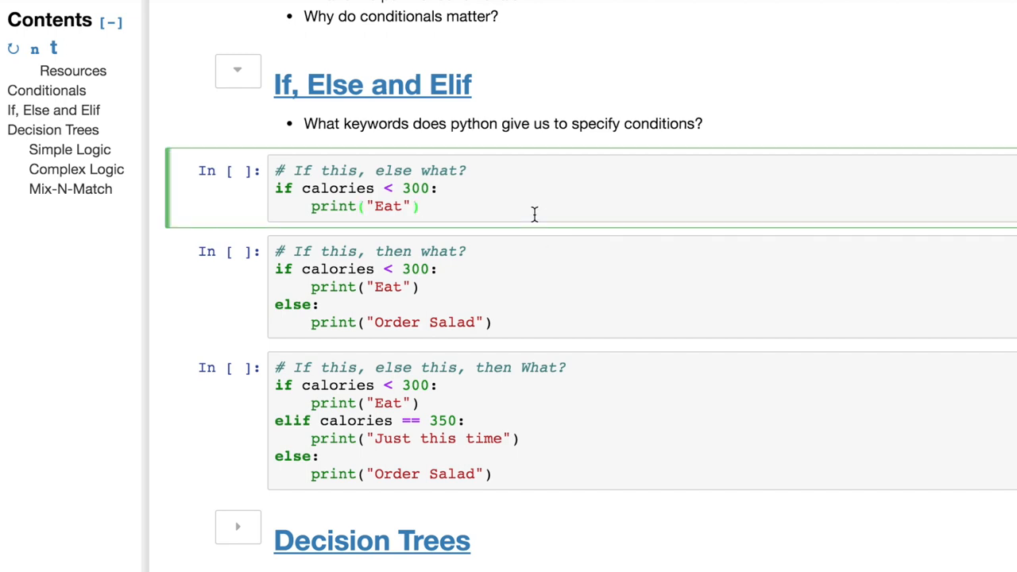
pyautogui.press('shift+enter')
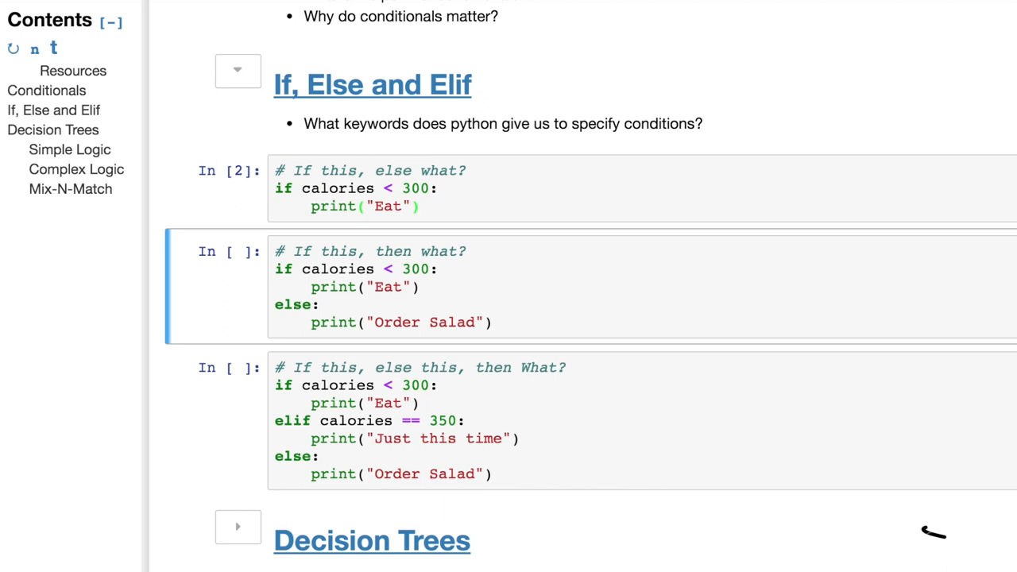
pyautogui.moveTo(946, 516)
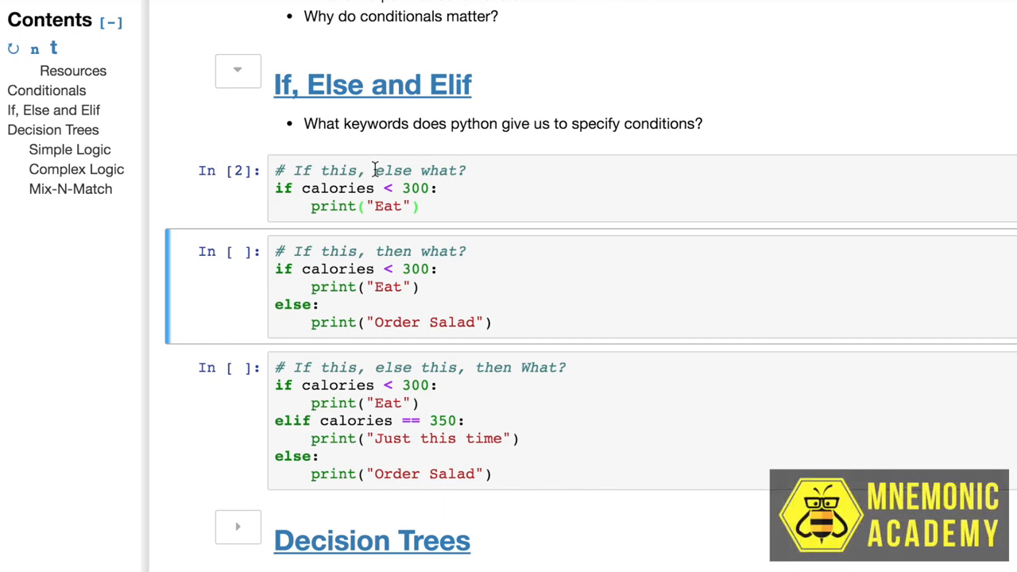
pyautogui.click(385, 189)
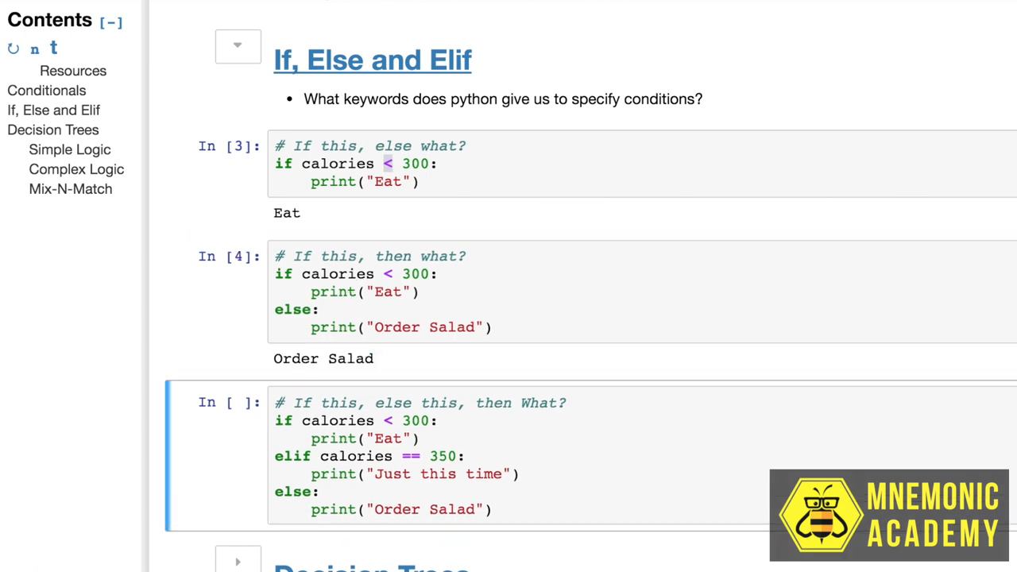
pyautogui.scroll(-3)
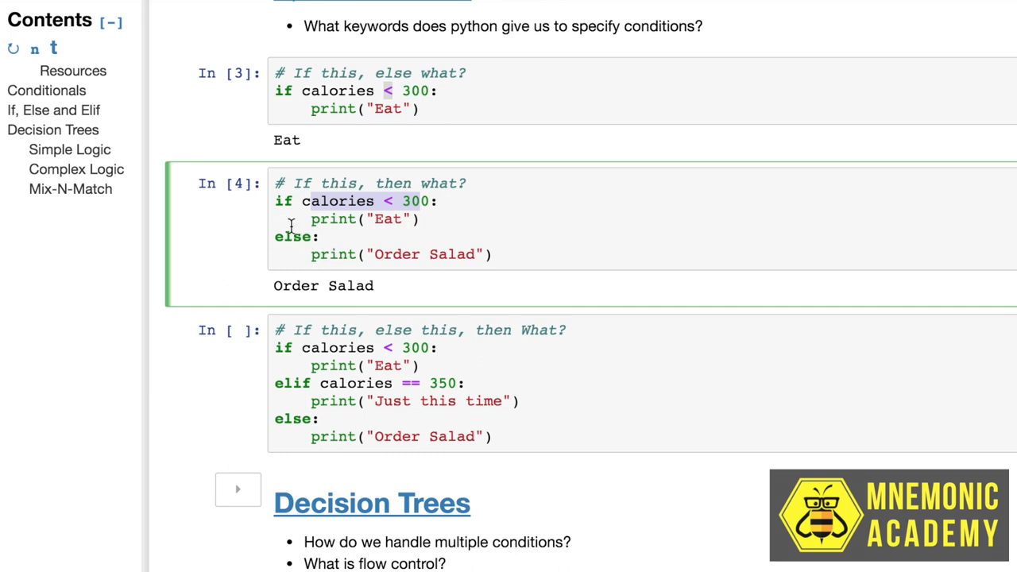
pyautogui.scroll(-3)
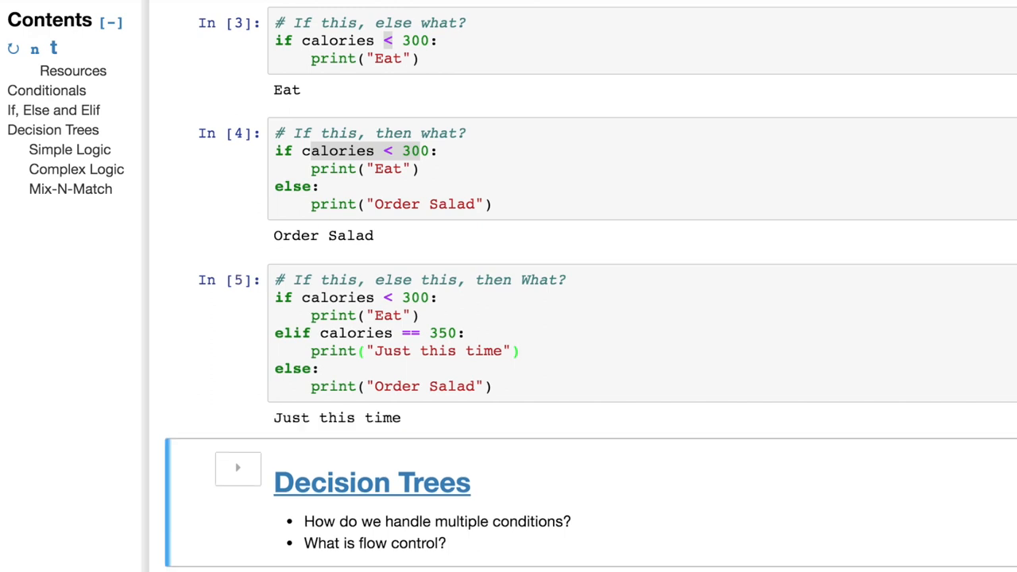
pyautogui.moveTo(471, 419)
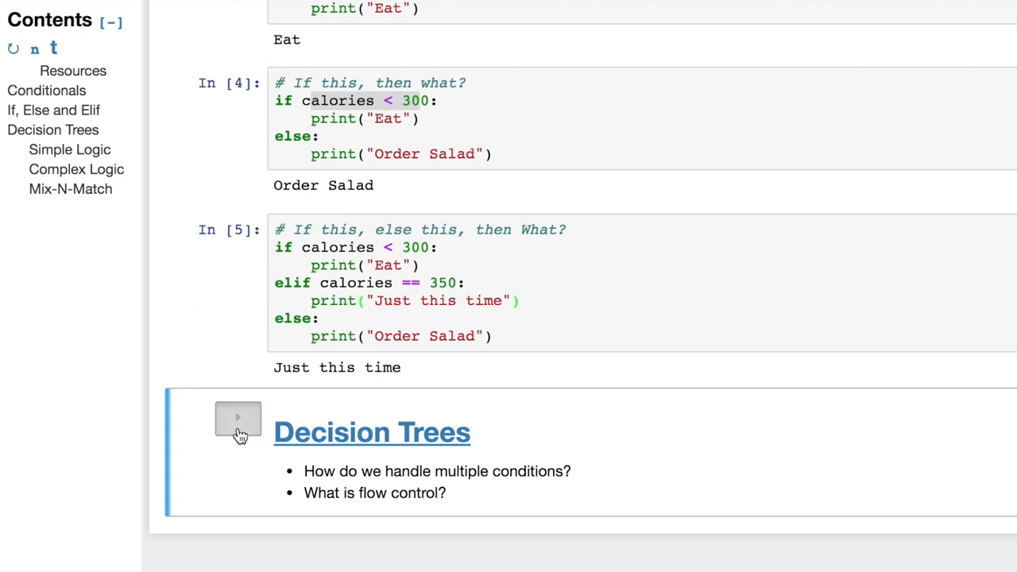
# Step: Expand Decision Trees and select the Anna age decision cell
pyautogui.click(238, 419)
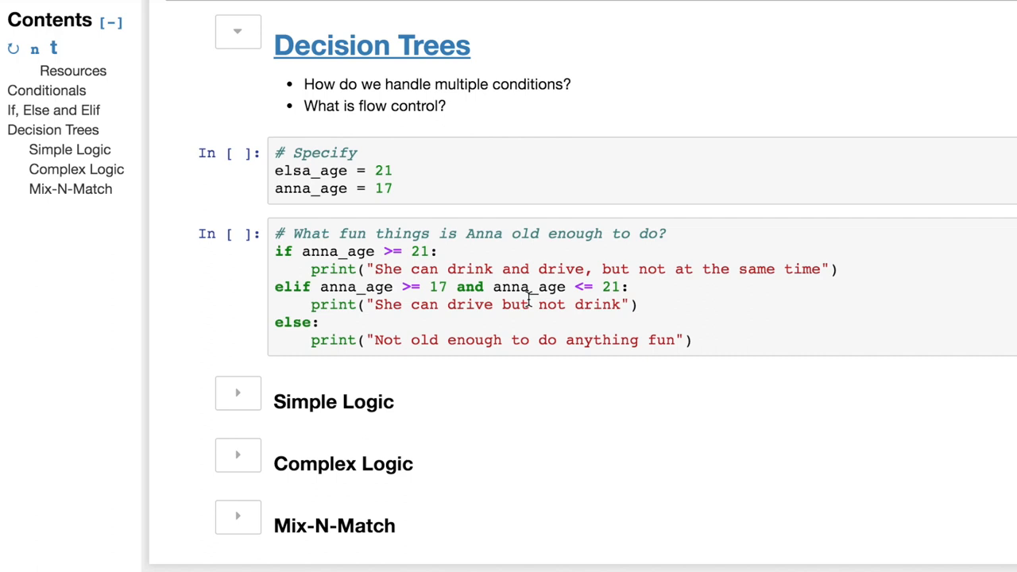
pyautogui.moveTo(431, 297)
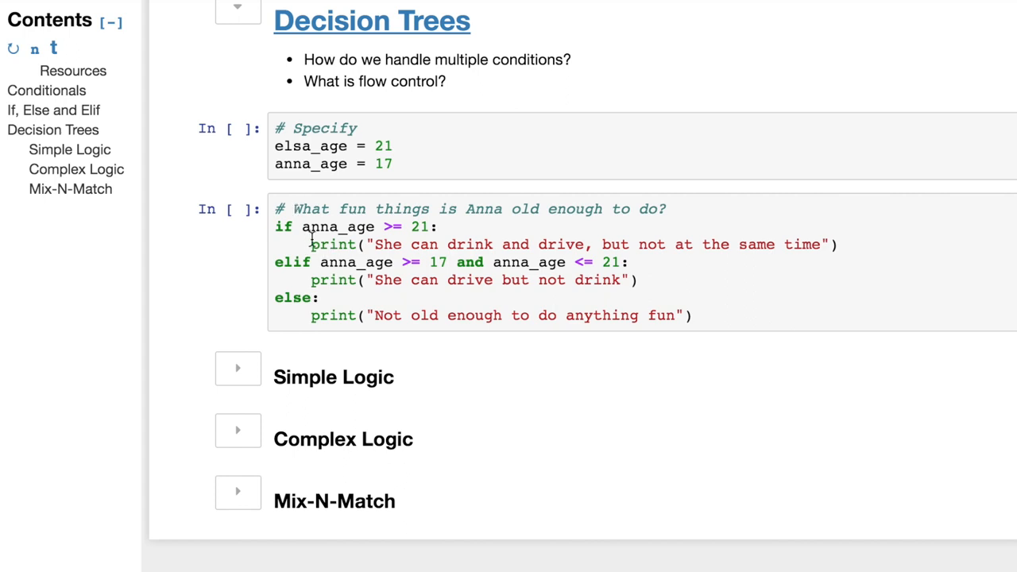
pyautogui.moveTo(378, 227)
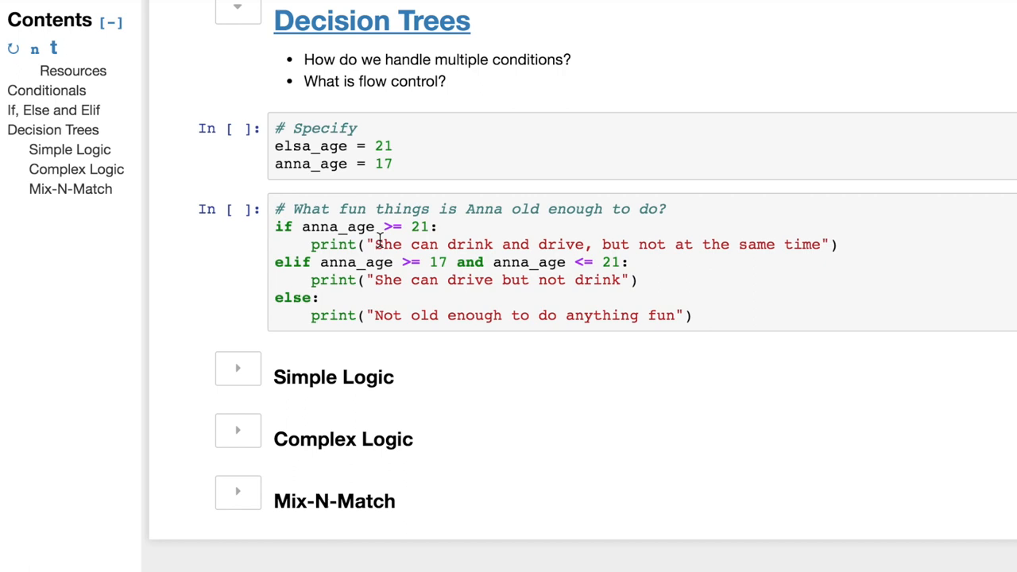
pyautogui.moveTo(379, 239)
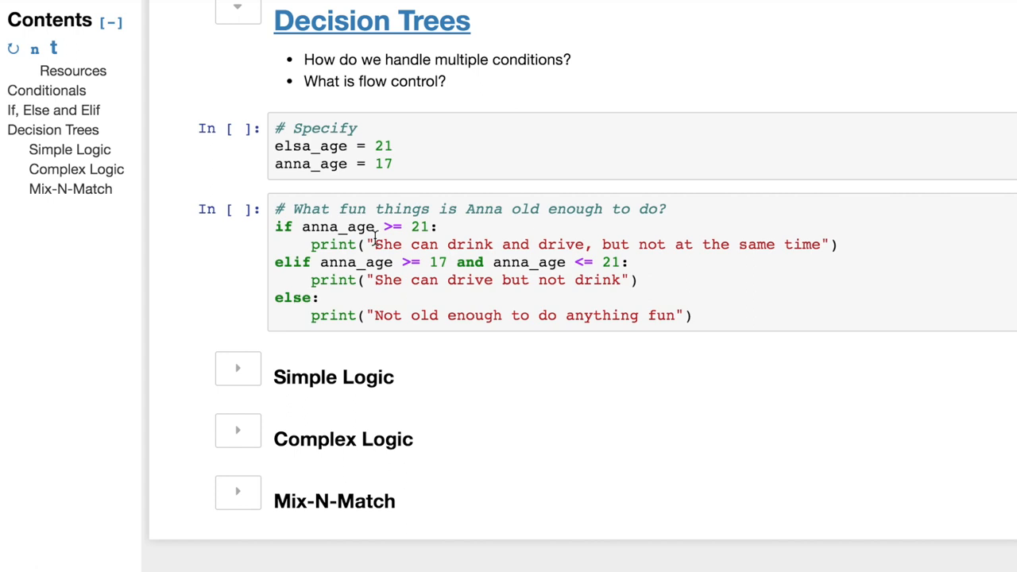
pyautogui.moveTo(373, 250)
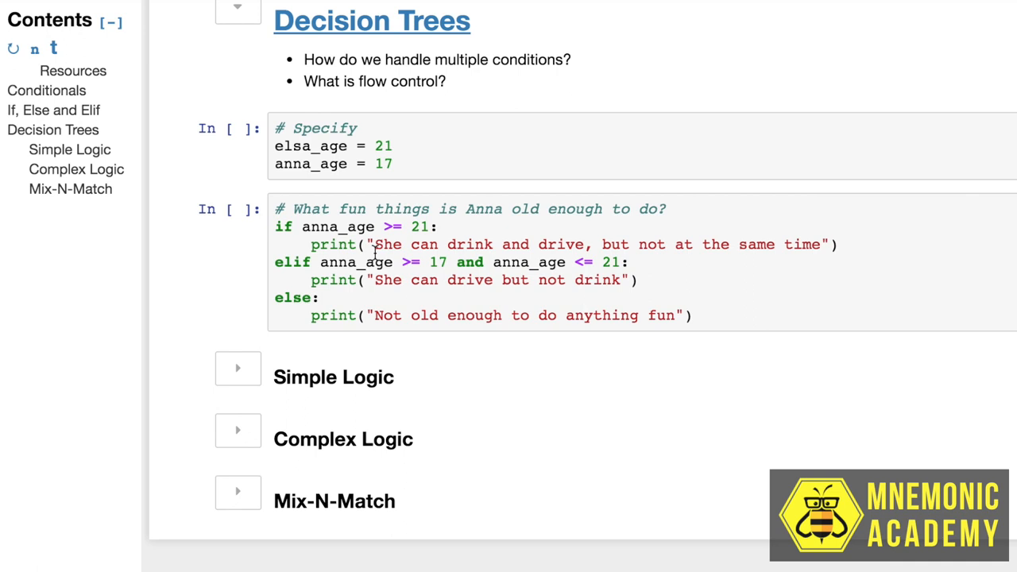
pyautogui.moveTo(383, 266)
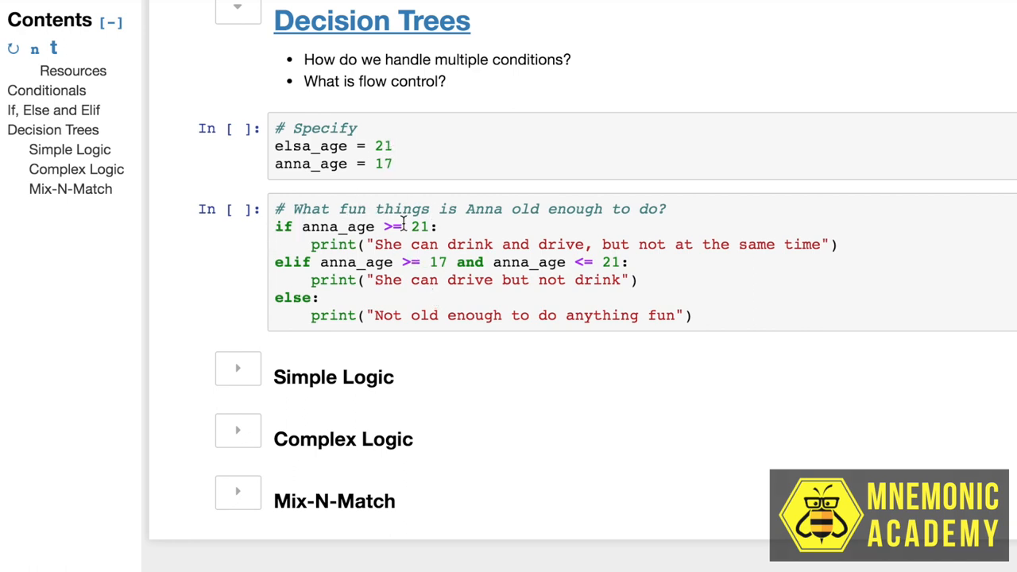
pyautogui.click(320, 296)
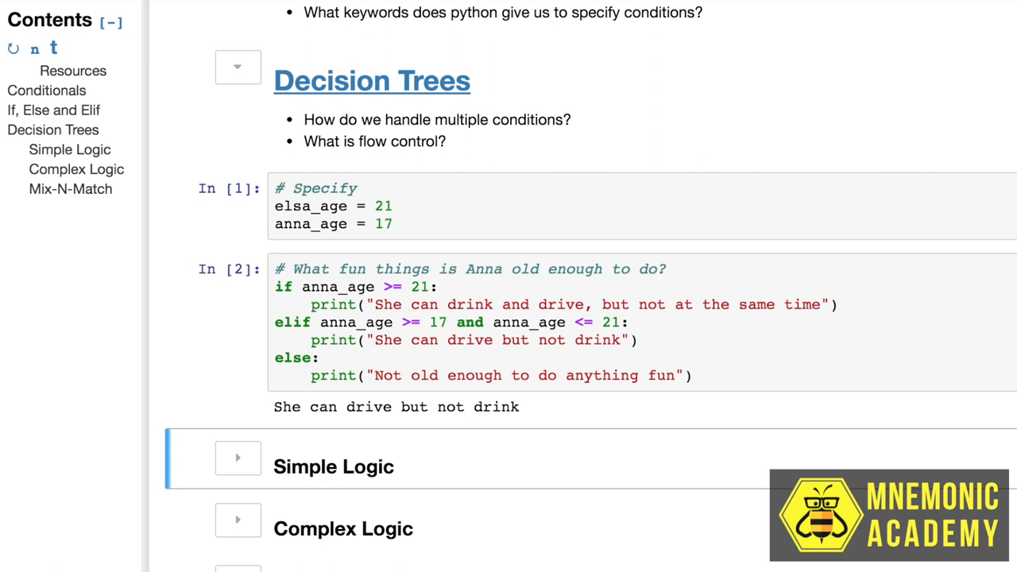
pyautogui.scroll(-3)
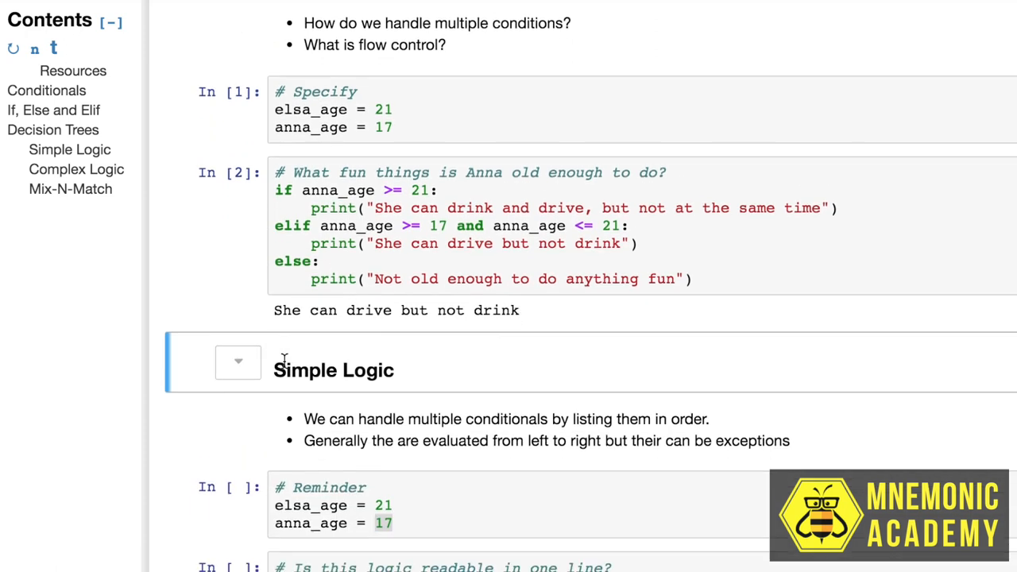
# Step: Scroll through Simple Logic down to the Complex Logic reminder cell
pyautogui.scroll(-3)
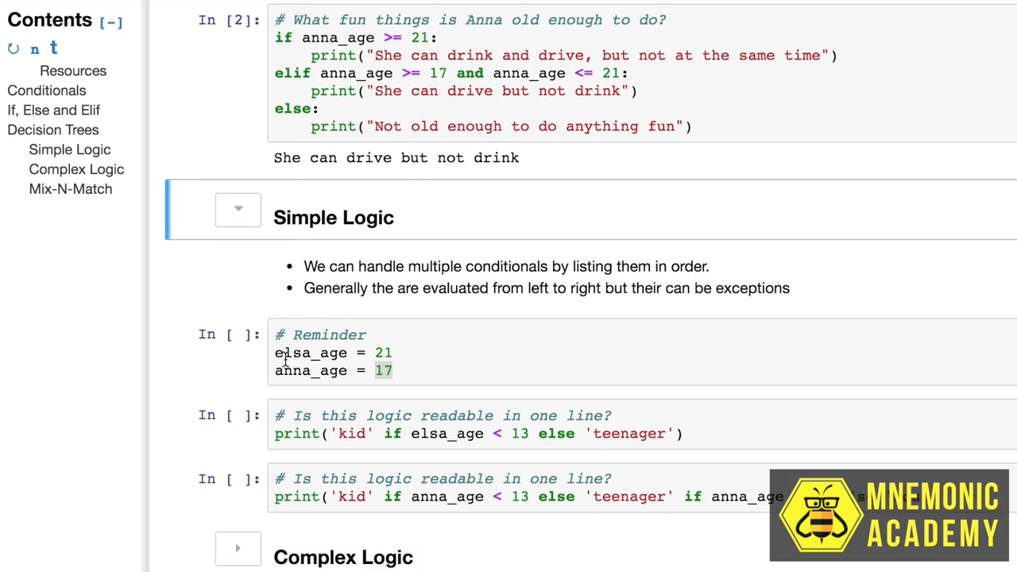
pyautogui.scroll(-3)
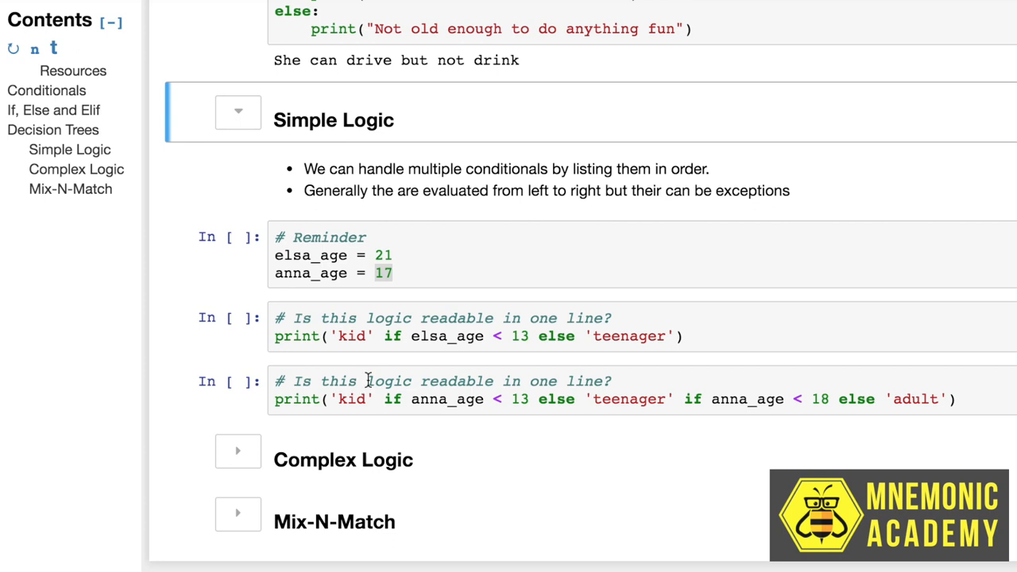
pyautogui.moveTo(355, 326)
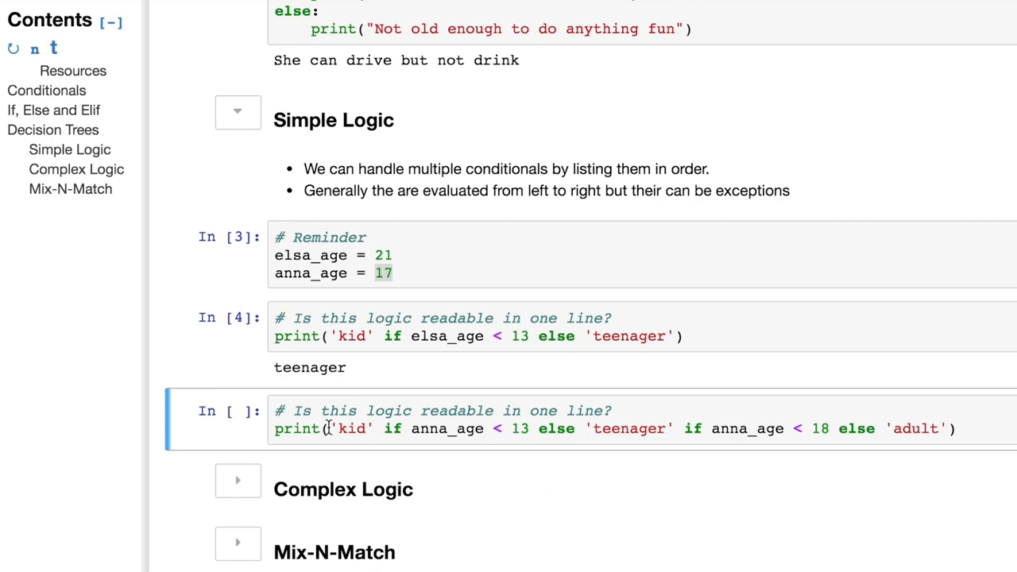
pyautogui.moveTo(459, 433)
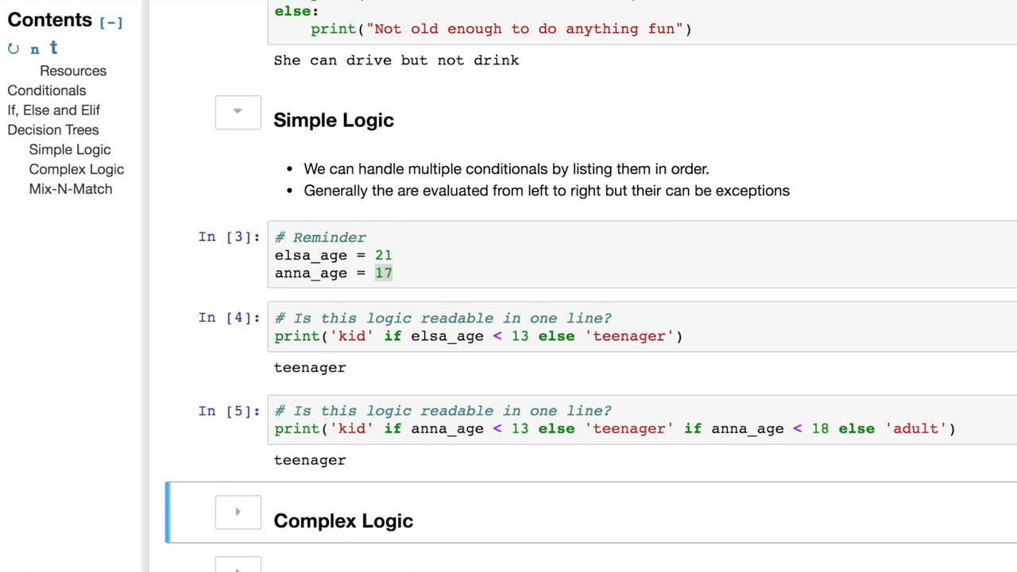
pyautogui.scroll(-3)
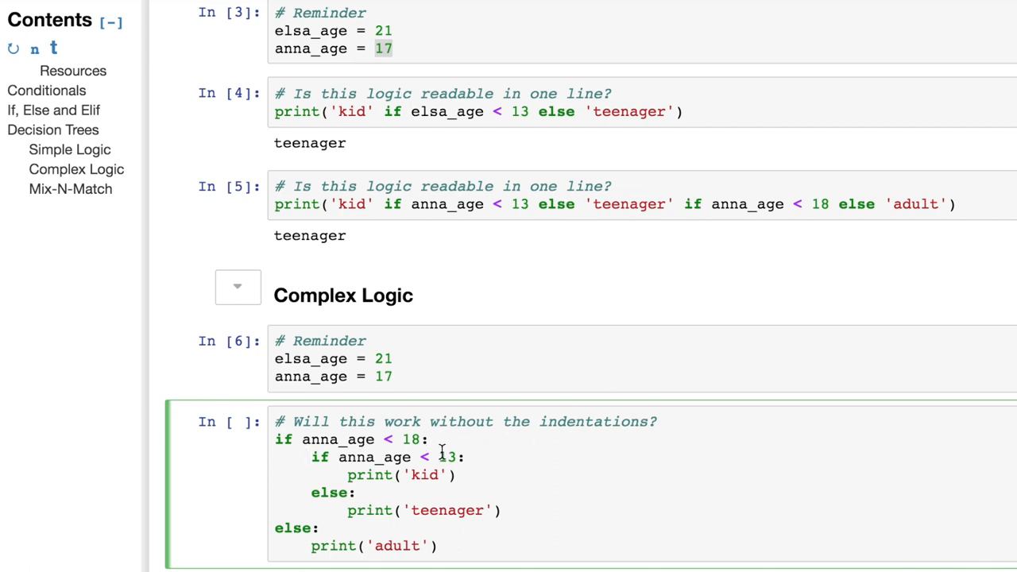
# Step: Highlight anna_age in the nested if/else indentation cell
pyautogui.scroll(-3)
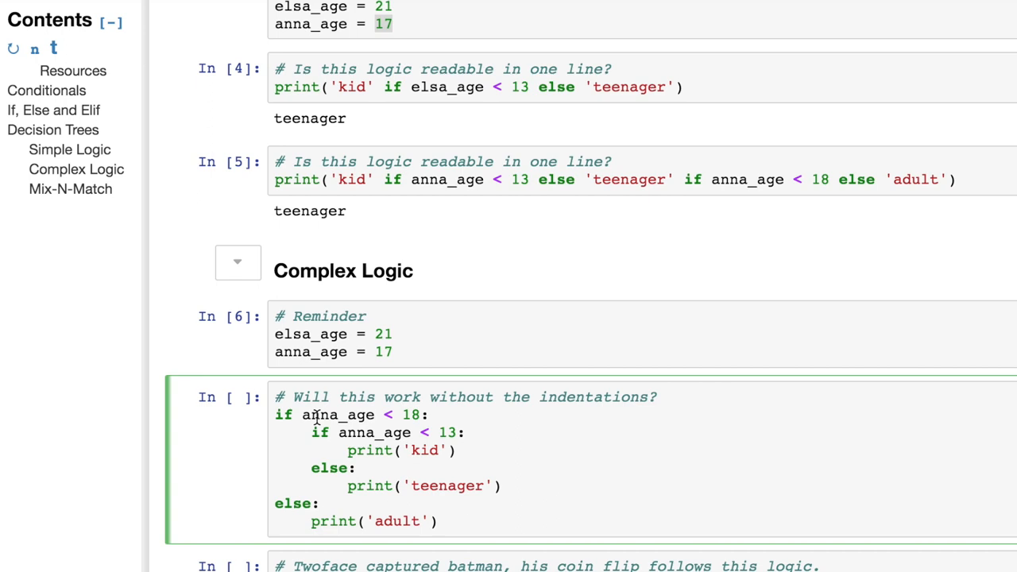
pyautogui.moveTo(409, 414)
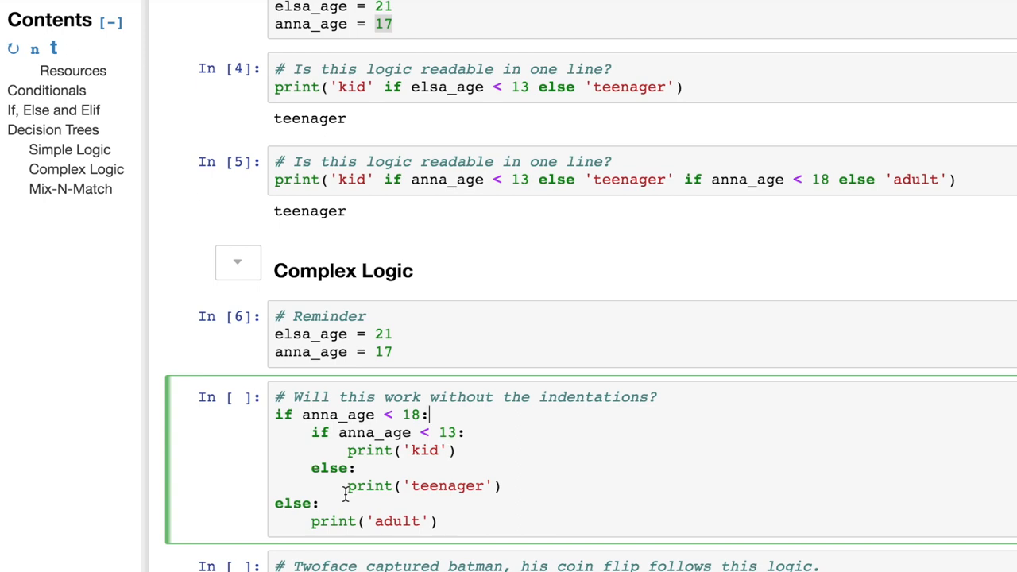
pyautogui.moveTo(266, 495)
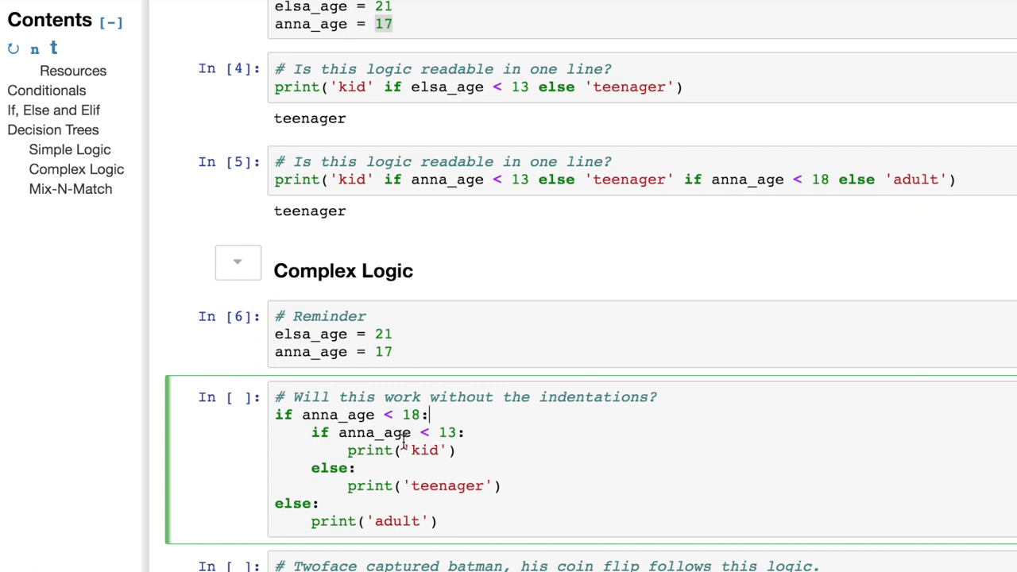
pyautogui.doubleClick(369, 432)
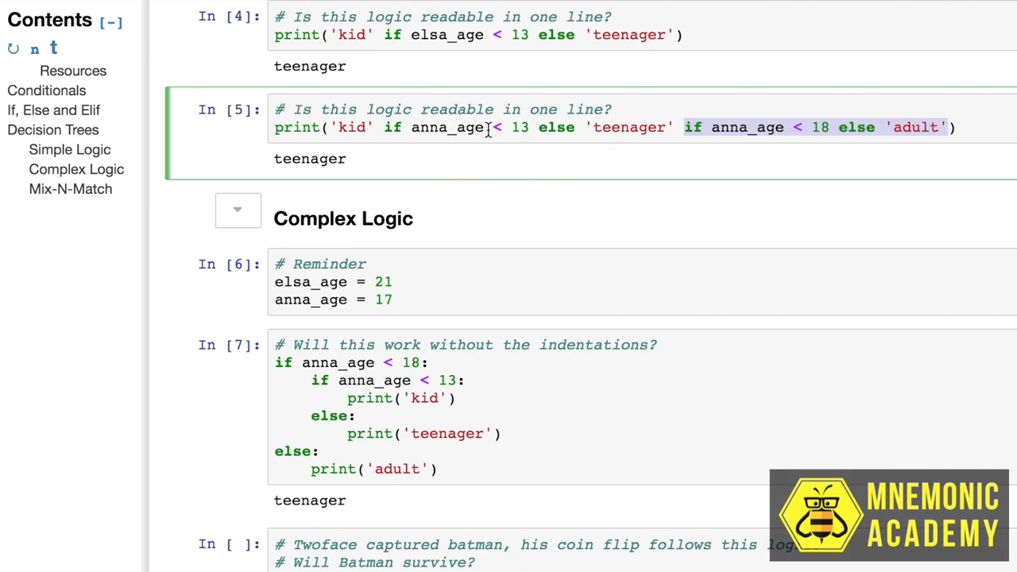
pyautogui.moveTo(834, 177)
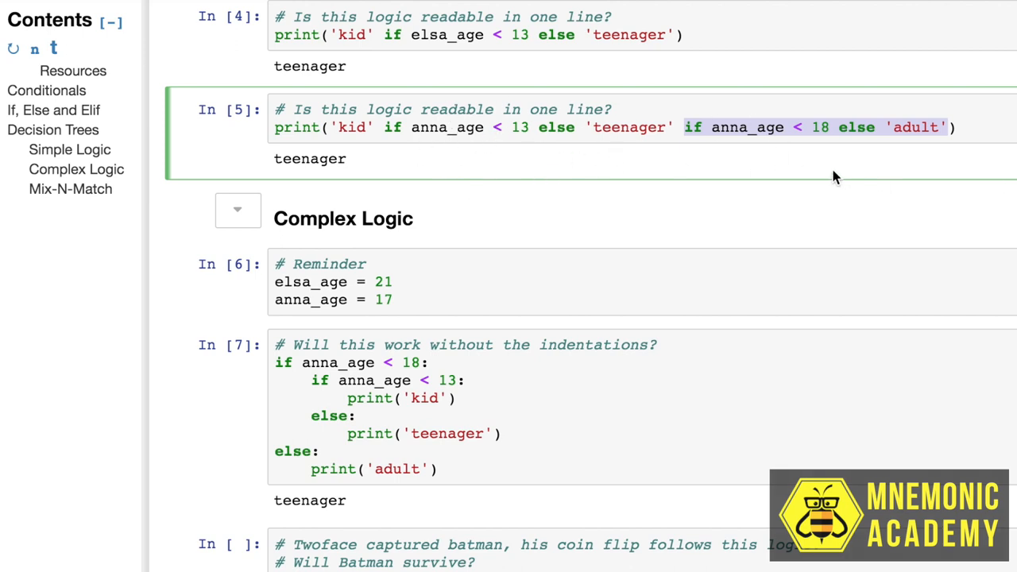
pyautogui.moveTo(380, 136)
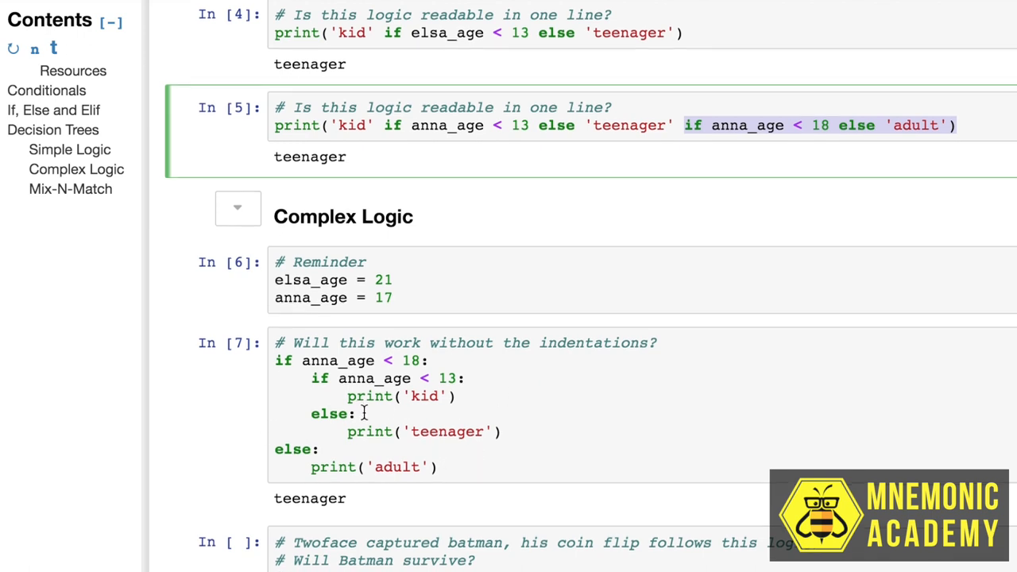
pyautogui.scroll(-3)
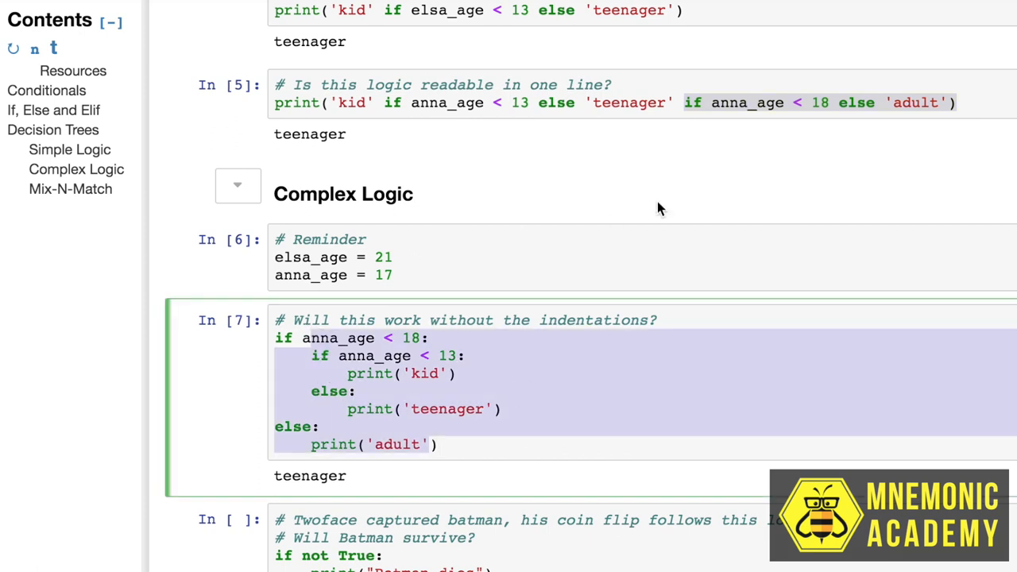
# Step: Select and run the Batman coin-flip cell
pyautogui.scroll(-3)
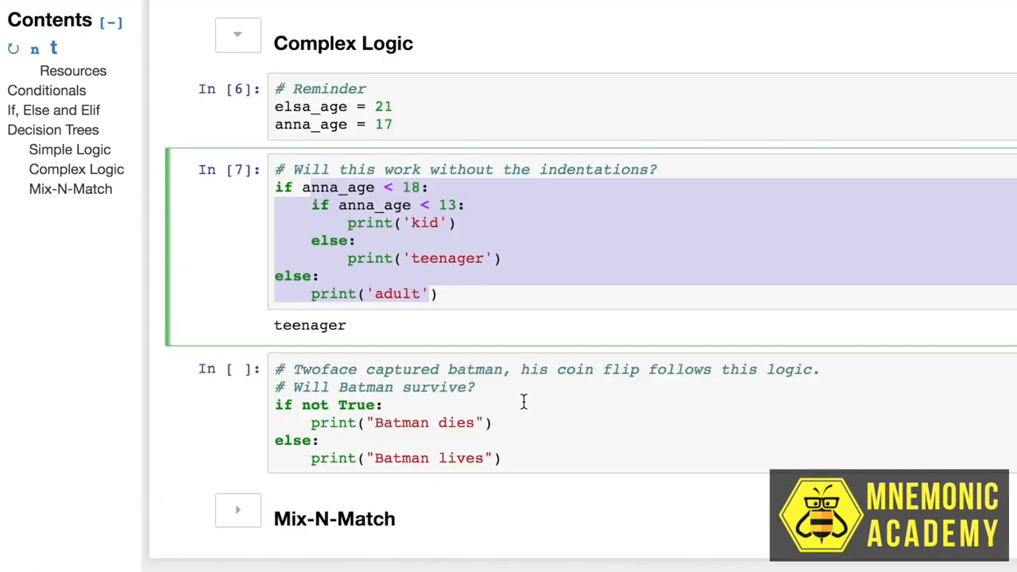
pyautogui.click(385, 405)
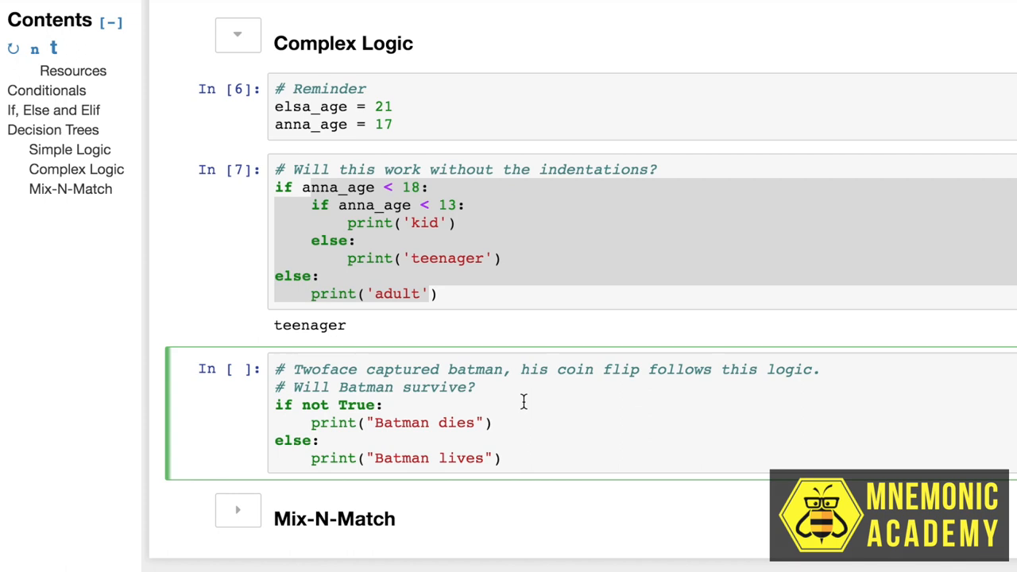
pyautogui.click(383, 405)
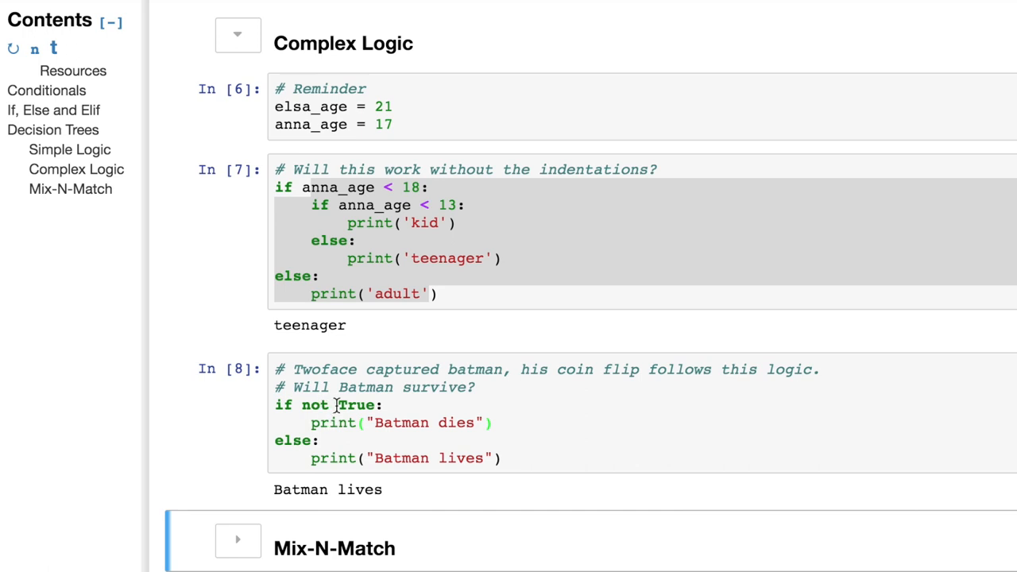
# Step: Edit the Batman condition, trying False, then retype 'not' before True
pyautogui.doubleClick(316, 405)
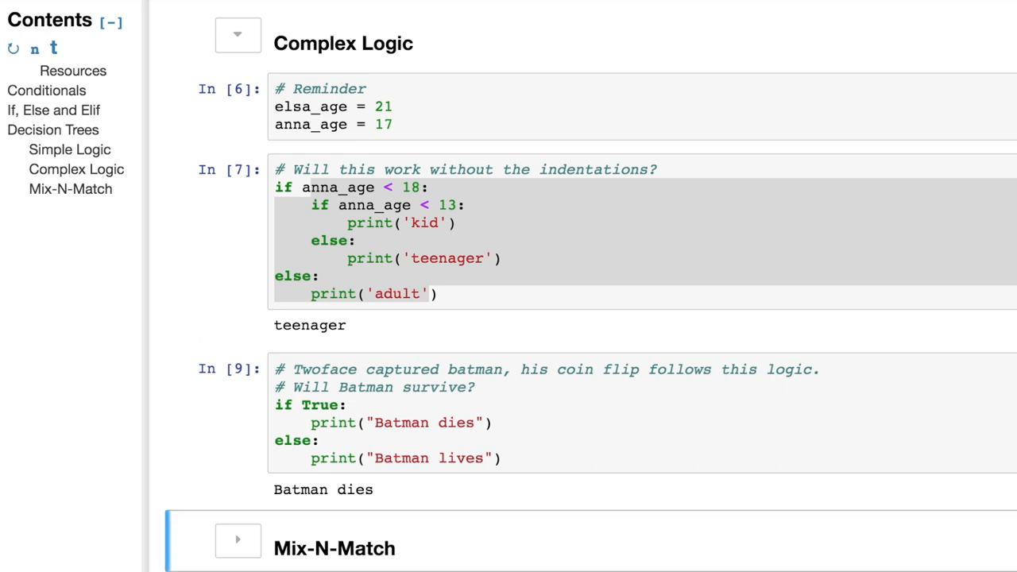
pyautogui.click(318, 404)
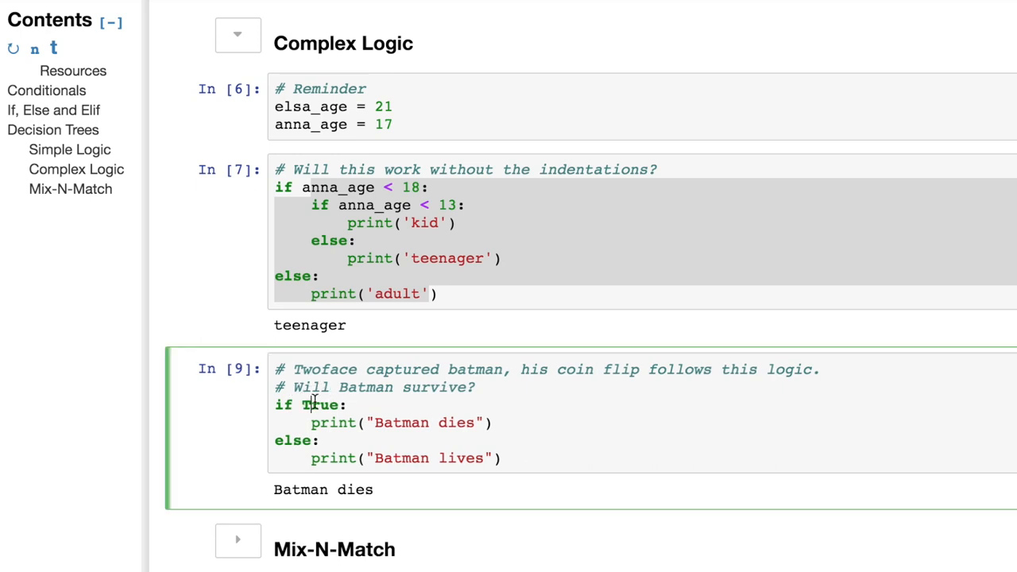
pyautogui.doubleClick(320, 404)
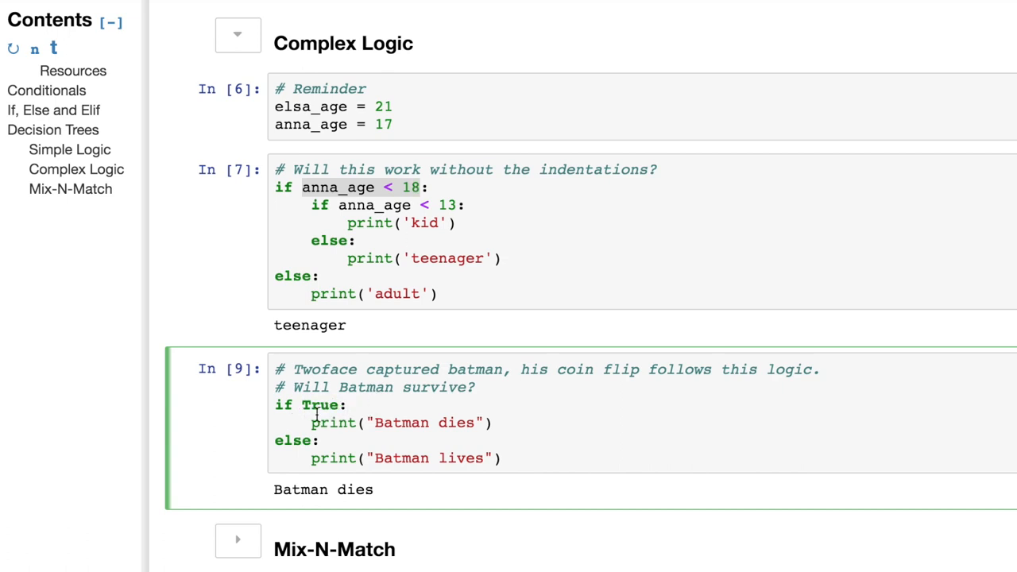
pyautogui.write('Fa')
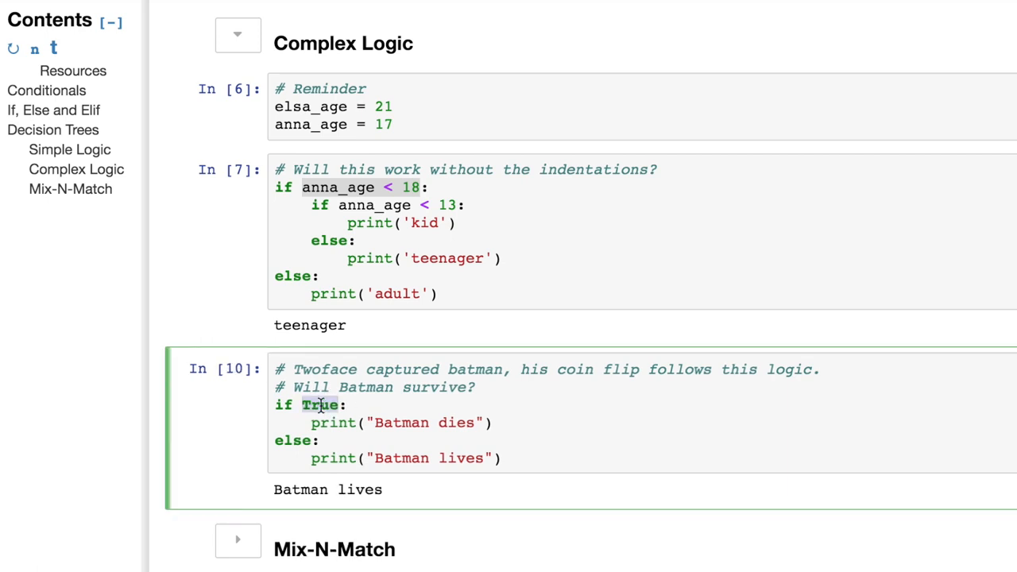
pyautogui.write('not')
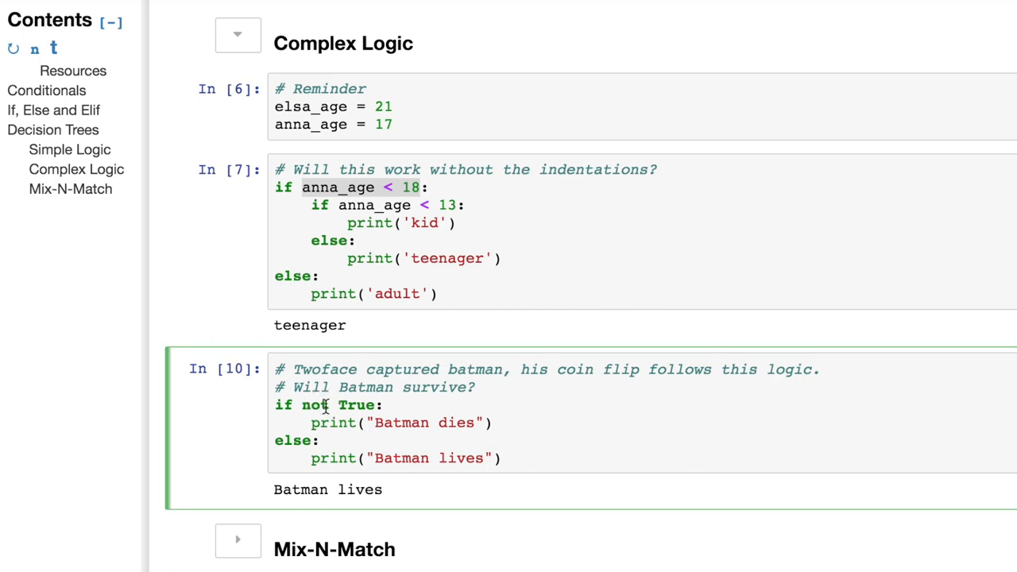
pyautogui.scroll(-3)
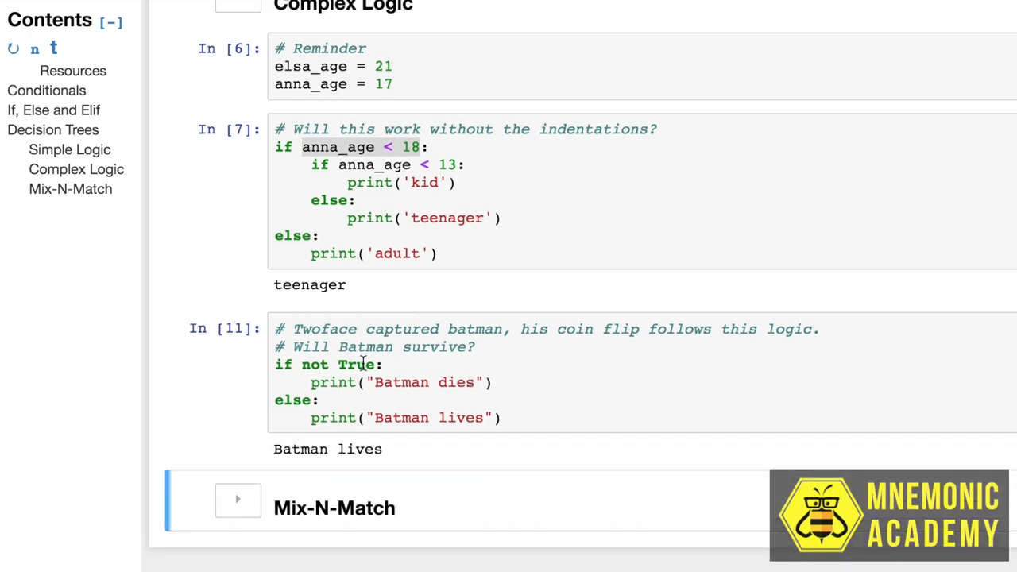
pyautogui.scroll(-3)
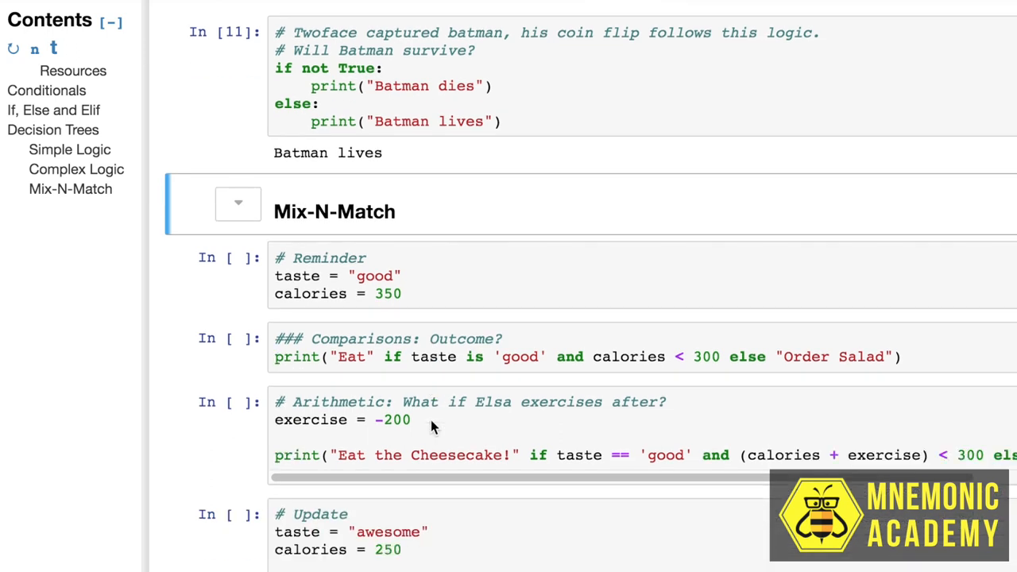
# Step: Scroll through Mix-N-Match's Reminder, Comparisons and Arithmetic cells
pyautogui.scroll(-3)
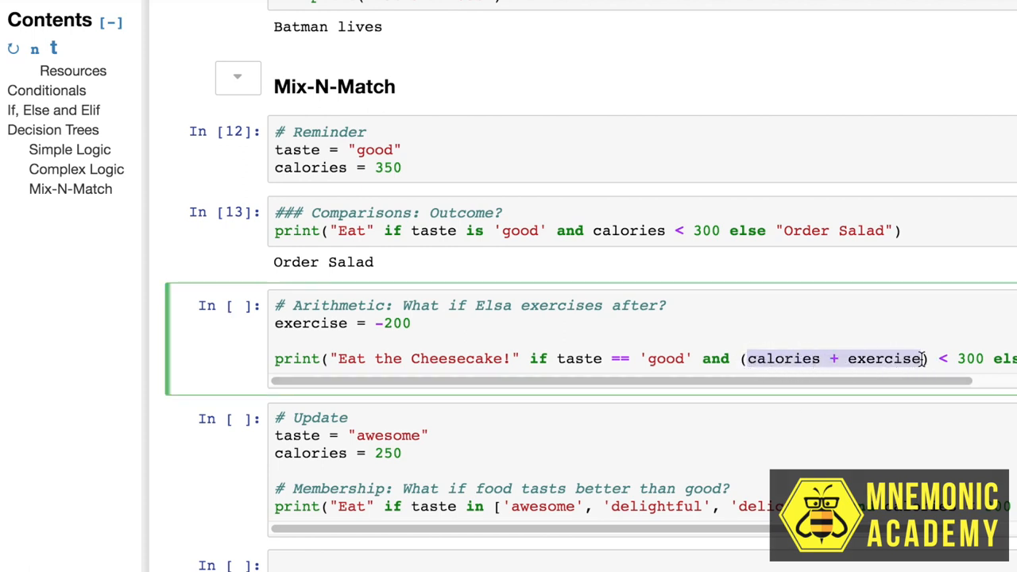
pyautogui.hscroll(3)
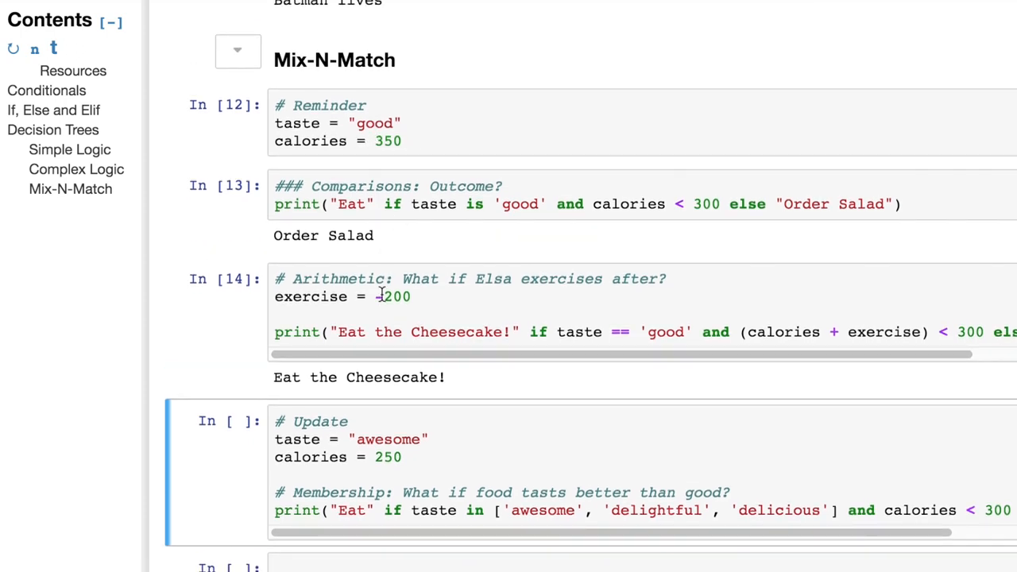
# Step: Highlight calories 250 in the Membership cell and begin retyping taste as 'go'
pyautogui.scroll(-3)
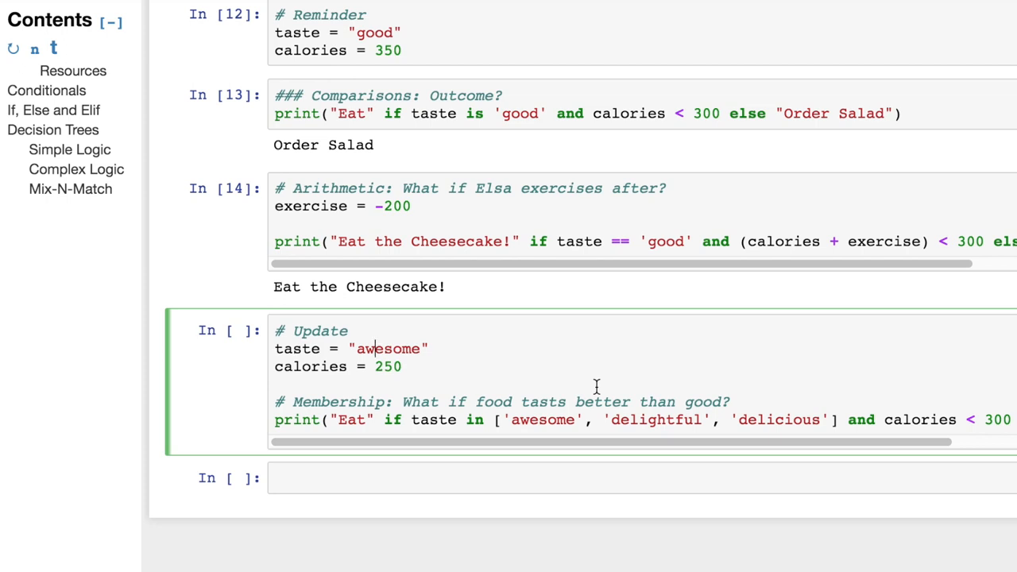
pyautogui.moveTo(474, 379)
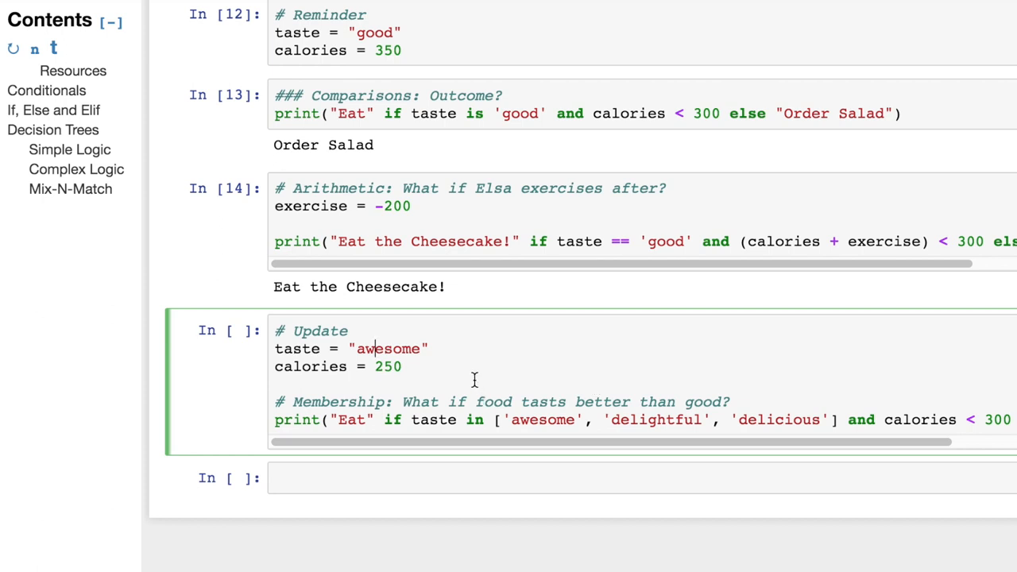
pyautogui.doubleClick(387, 348)
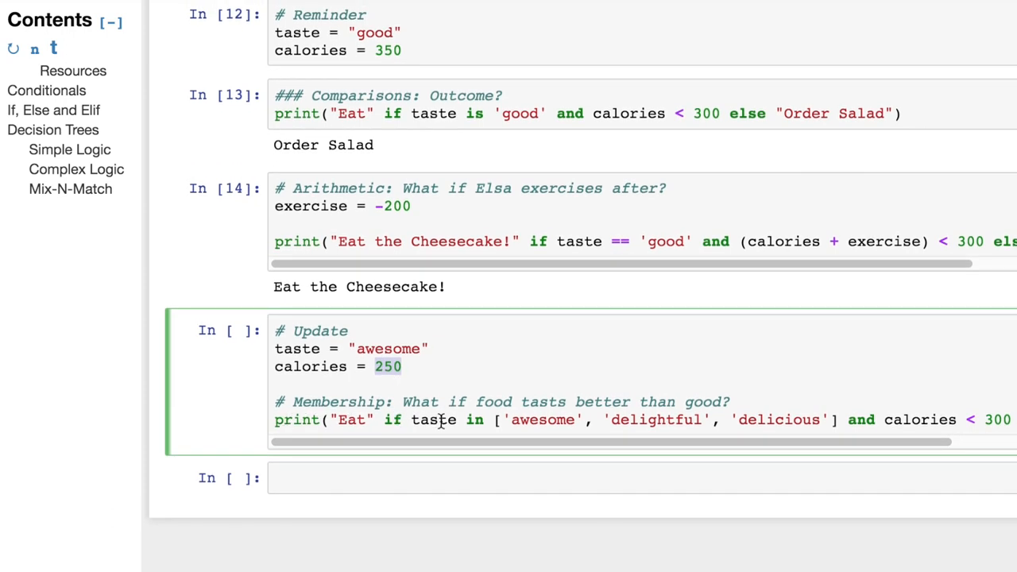
pyautogui.moveTo(560, 420)
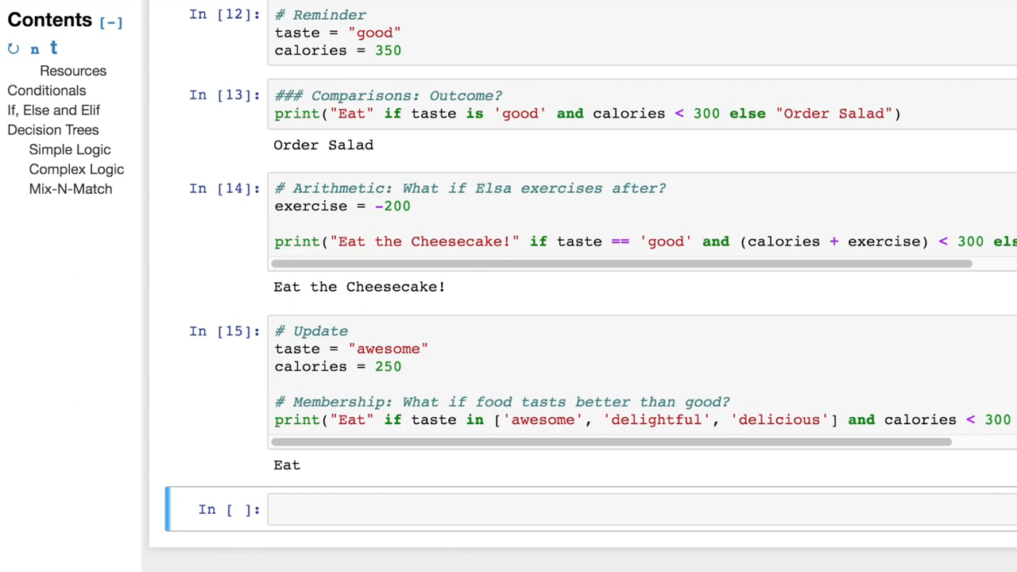
pyautogui.moveTo(398, 310)
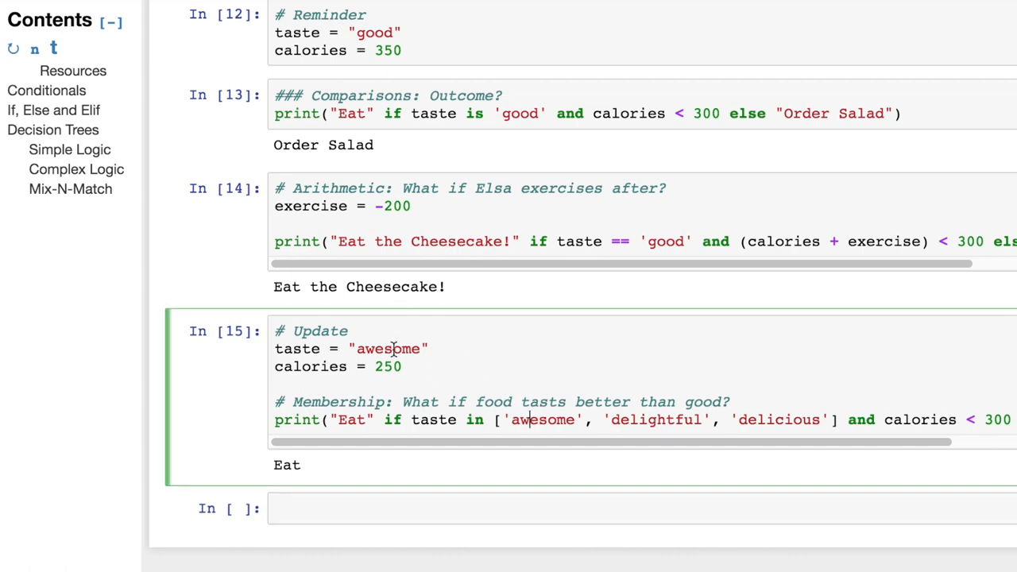
pyautogui.write('go')
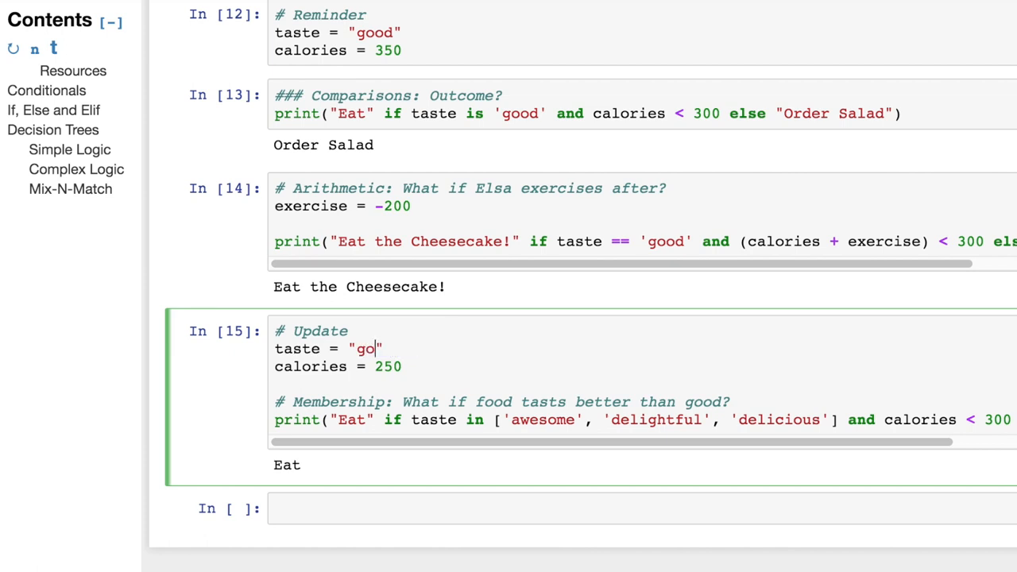